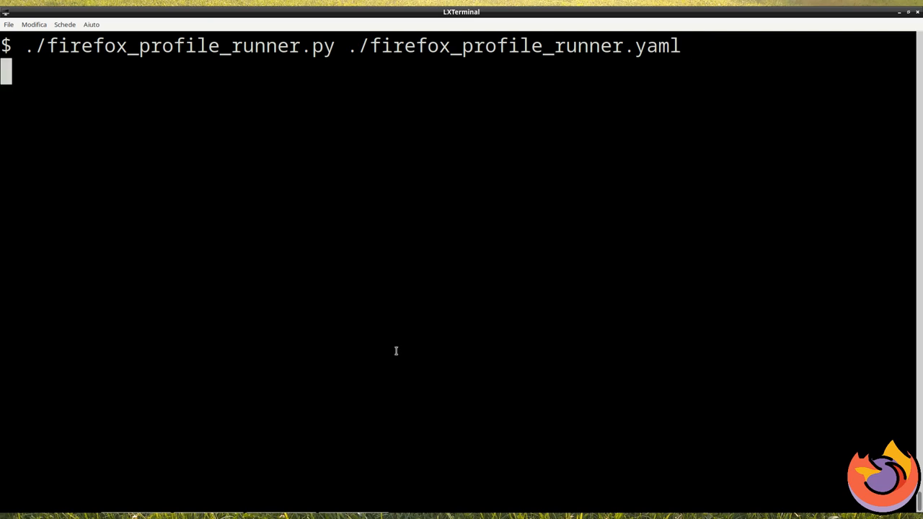
Run the profile runner with firefox_profile_runner.yaml and pick the personal profile
{"action": "key", "text": "Return"}
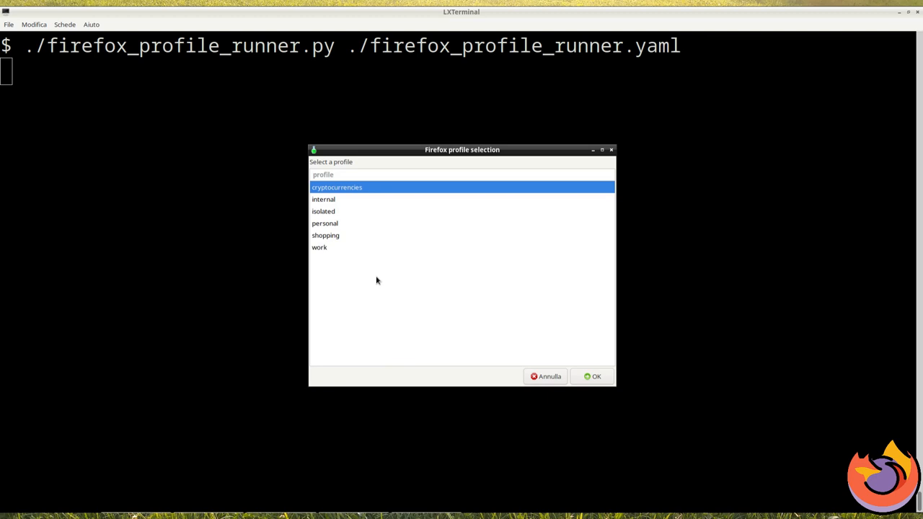
{"action": "mouse_move", "coordinate": [337, 223]}
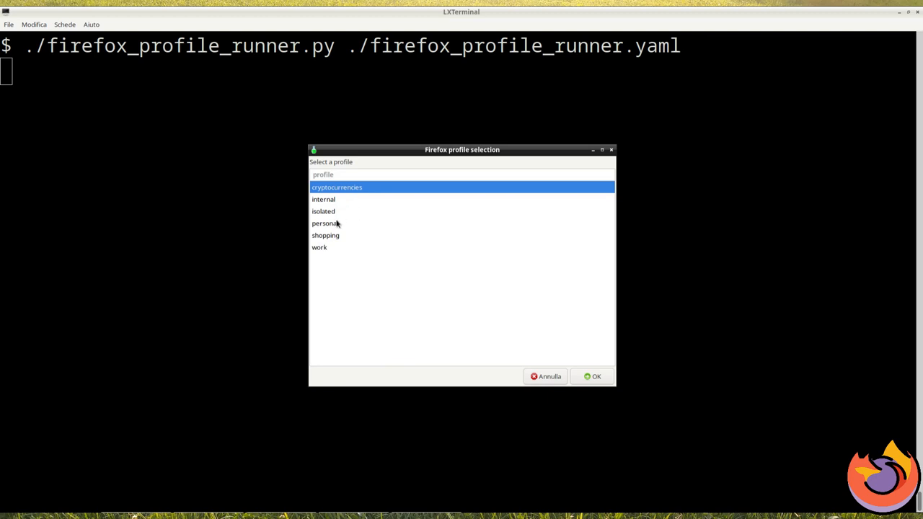
{"action": "left_click", "coordinate": [324, 222]}
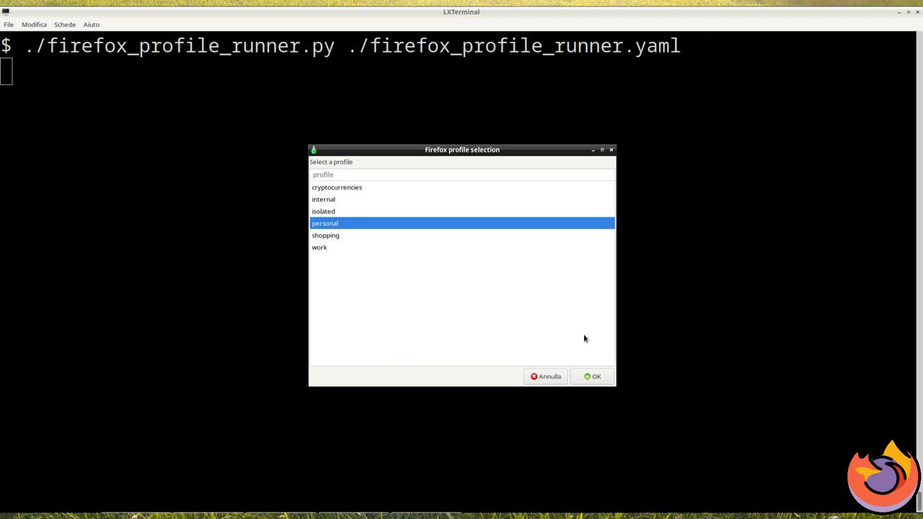
{"action": "mouse_move", "coordinate": [582, 348]}
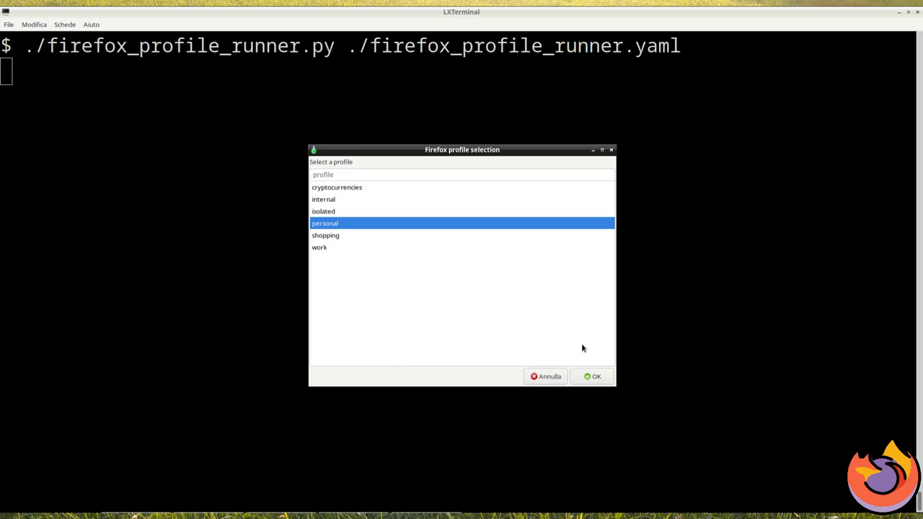
Launch the personal sandbox and create a new Firefox profile named 'perso'
{"action": "left_click", "coordinate": [591, 376]}
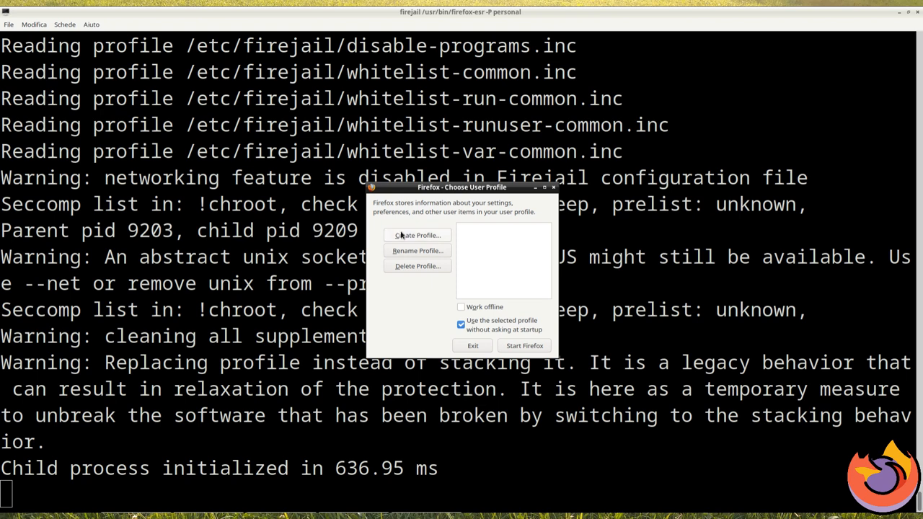
{"action": "left_click", "coordinate": [417, 235]}
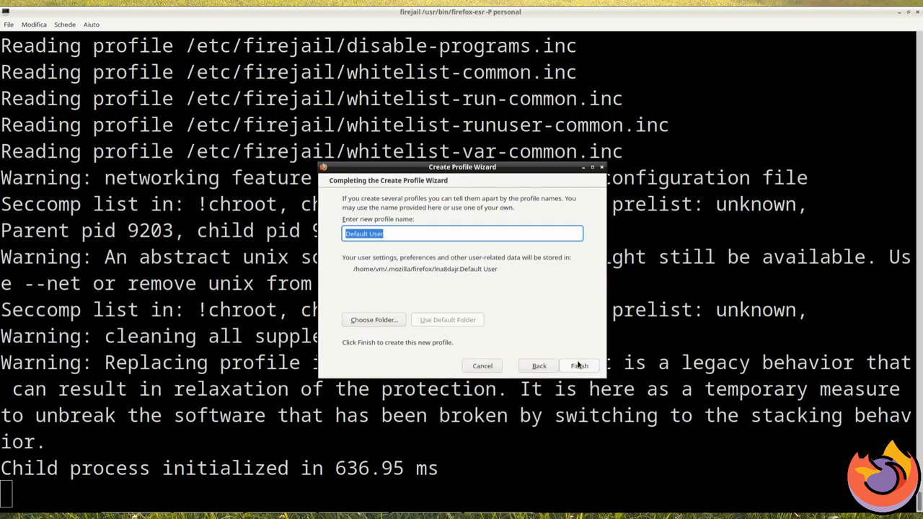
{"action": "type", "text": "perso"}
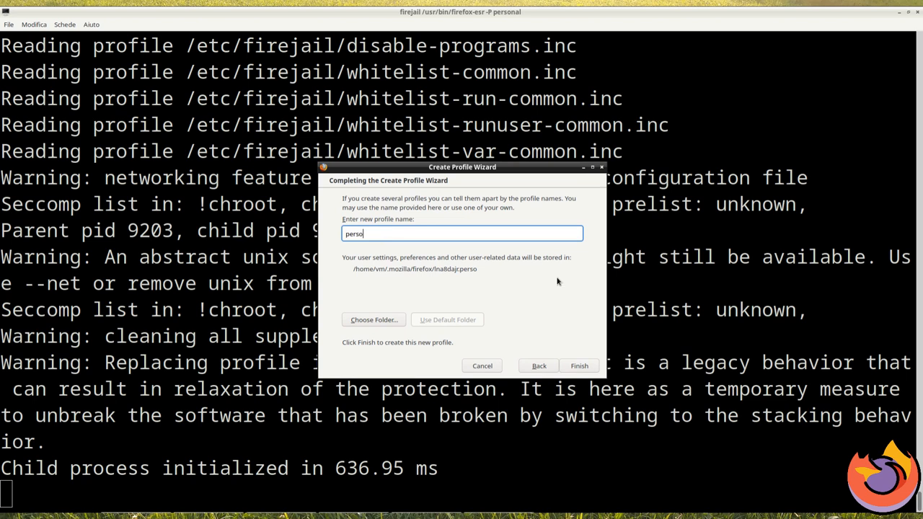
{"action": "left_click", "coordinate": [579, 365]}
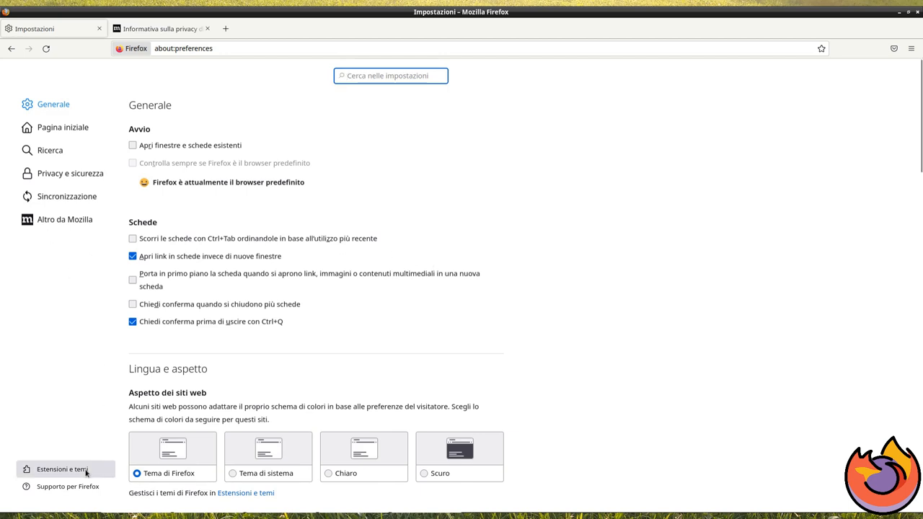
Quit the personal Firefox session and dismiss the 'Exited from Firefox profile' notice
{"action": "left_click", "coordinate": [62, 469]}
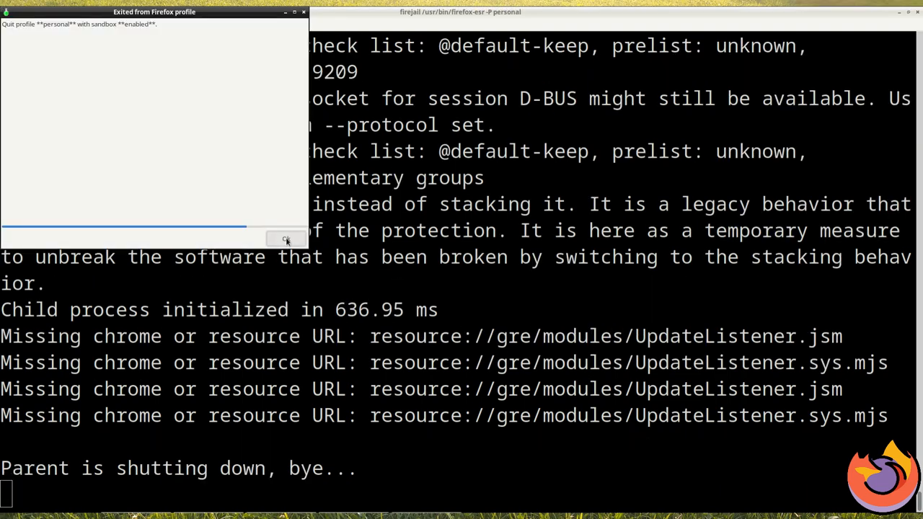
{"action": "left_click", "coordinate": [286, 239]}
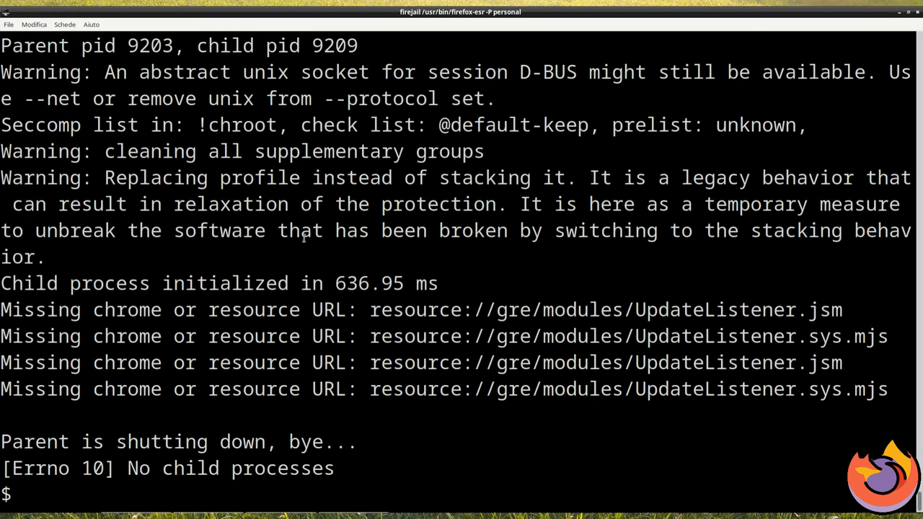
Review firefox_profile_runner.yaml in nano, then enter the runner command again
{"action": "type", "text": "nano firefox_profile_runner."}
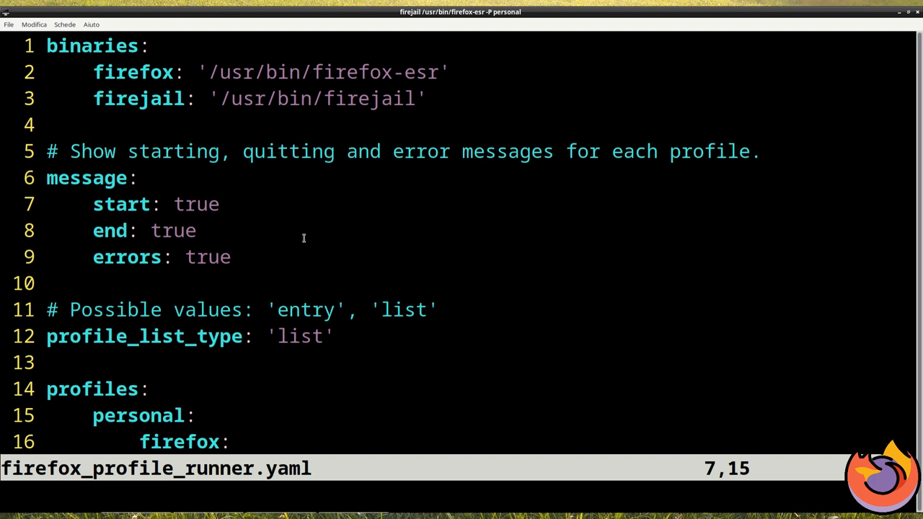
{"action": "type", "text": "faòs"}
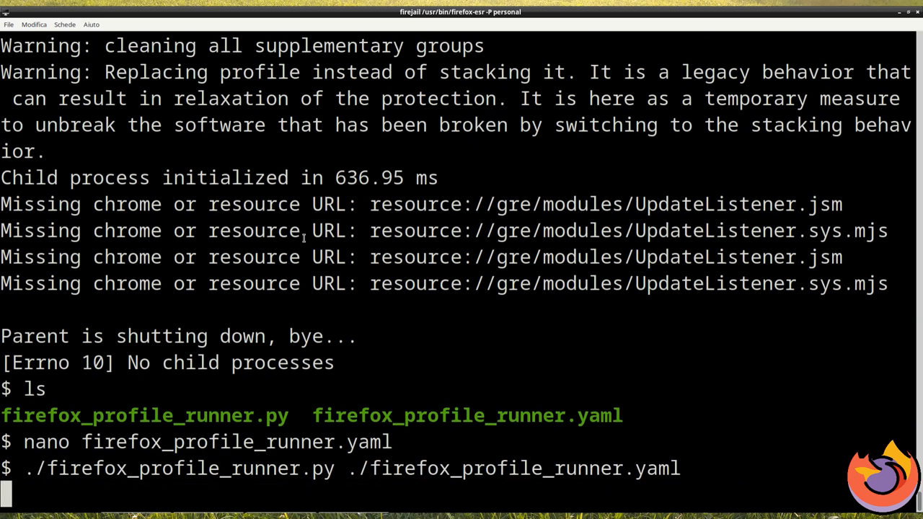
Relaunch the runner, choose work, create the work profile and start Firefox with it
{"action": "key", "text": "Return"}
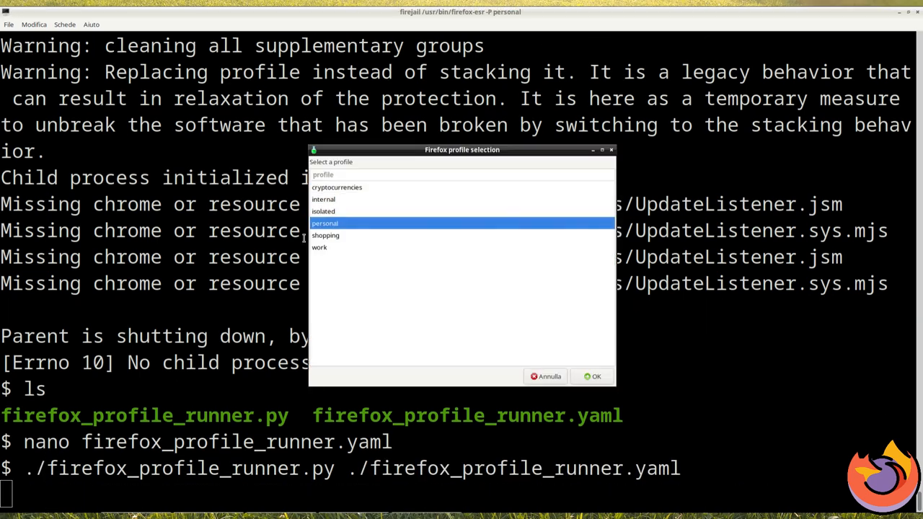
{"action": "left_click", "coordinate": [595, 375]}
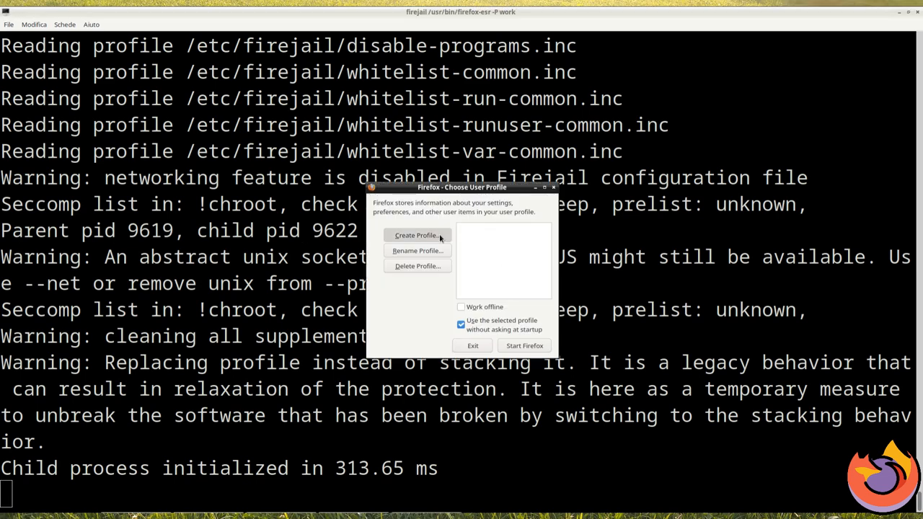
{"action": "left_click", "coordinate": [416, 235]}
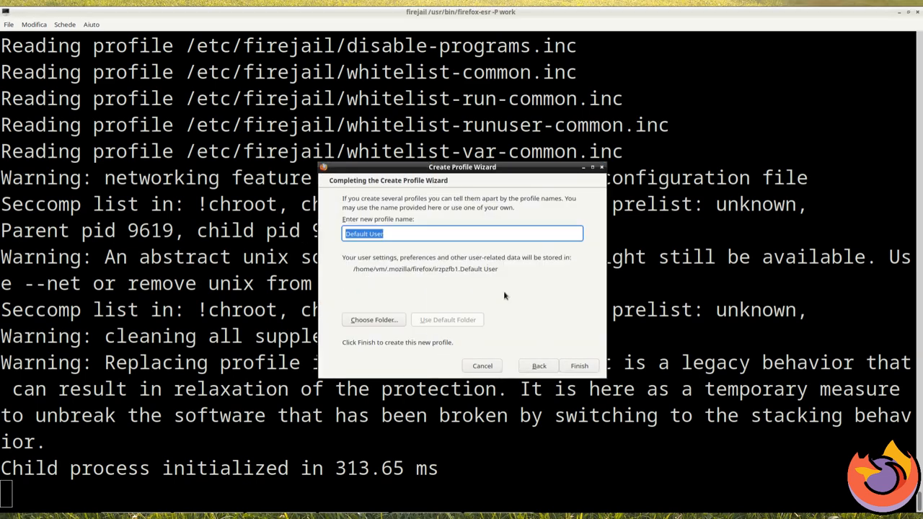
{"action": "left_click", "coordinate": [481, 366]}
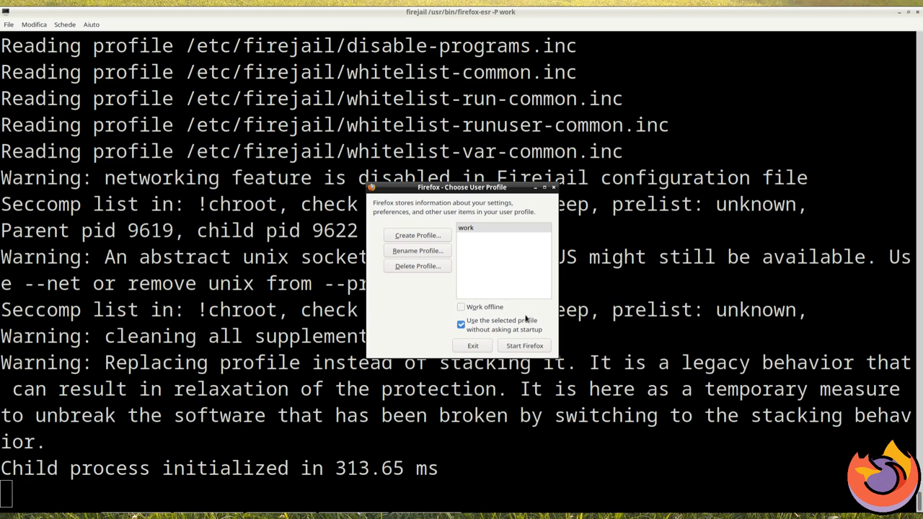
{"action": "left_click", "coordinate": [524, 345]}
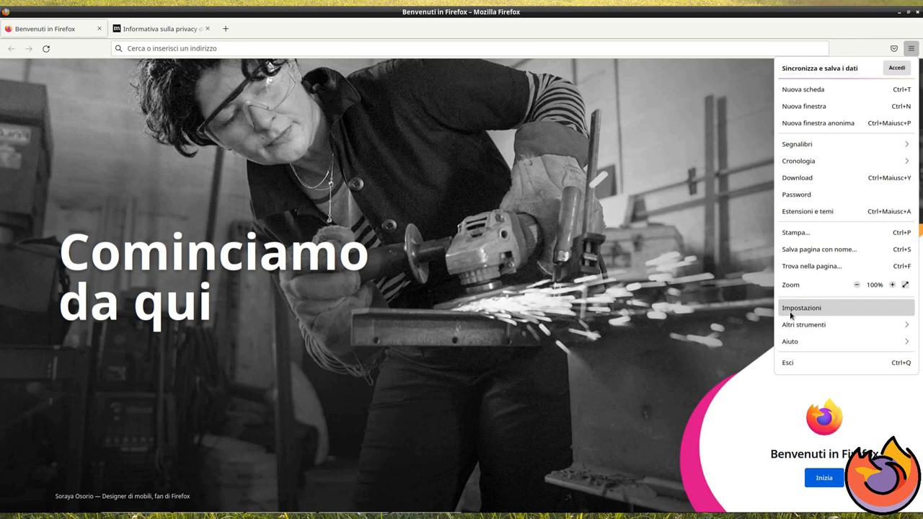
Browse Firefox settings and the add-on Themes page, then close those tabs
{"action": "left_click", "coordinate": [801, 308]}
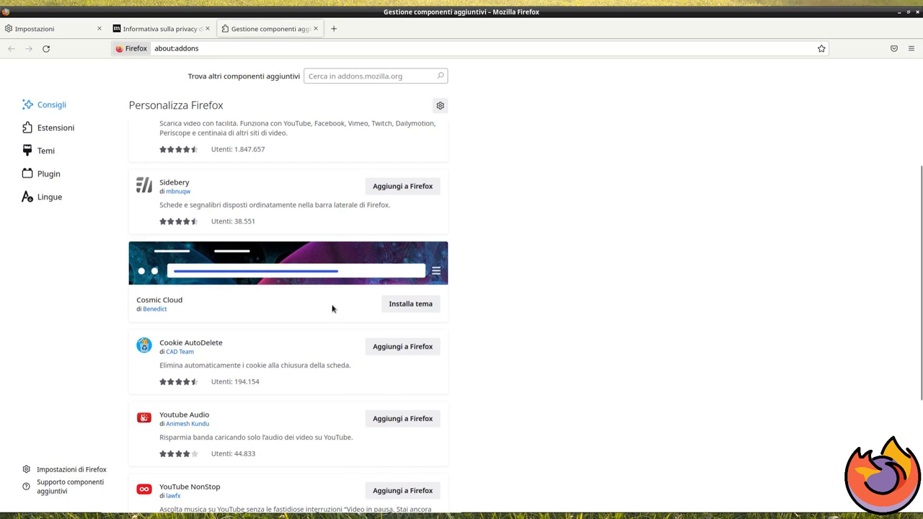
{"action": "left_click", "coordinate": [45, 151]}
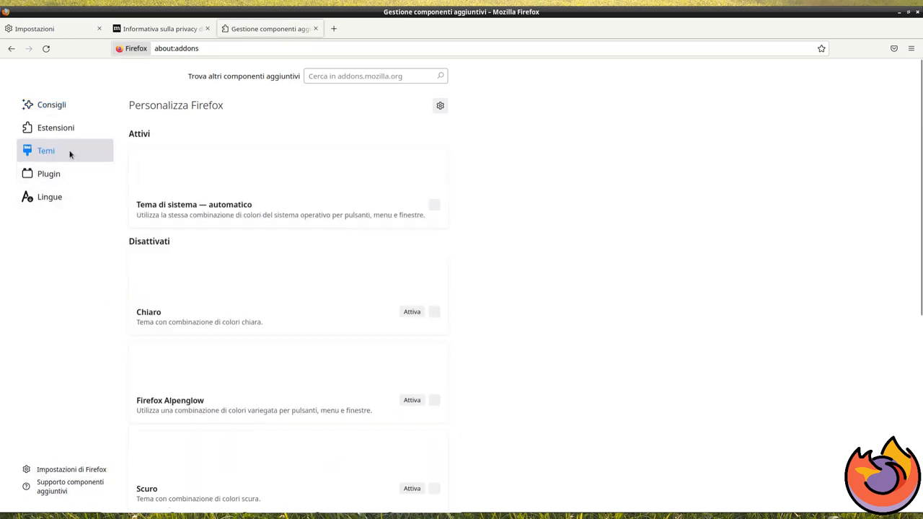
{"action": "left_click", "coordinate": [46, 151]}
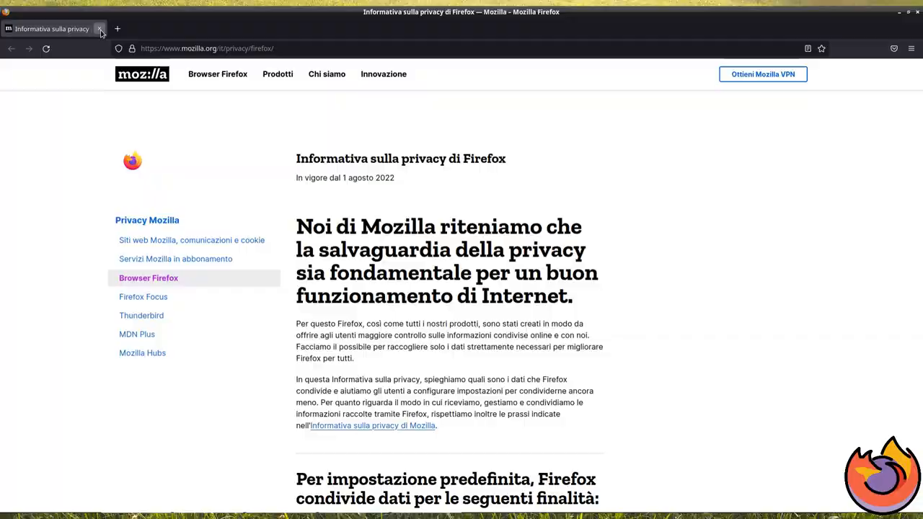
Quit Firefox, rerun the runner with firefox_profile_runner.yaml and choose personal
{"action": "left_click", "coordinate": [100, 28]}
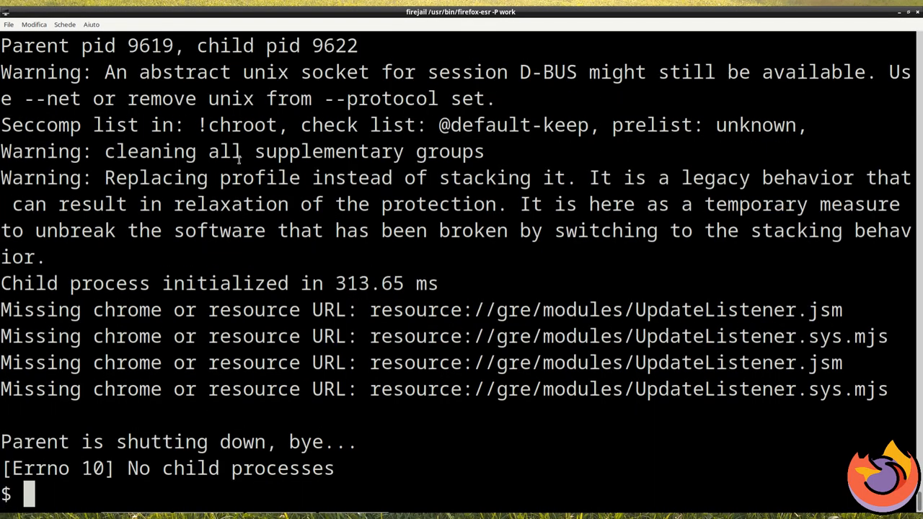
{"action": "type", "text": "./firefox_profile_runner.py ./firefox_profile_runner.yaml"}
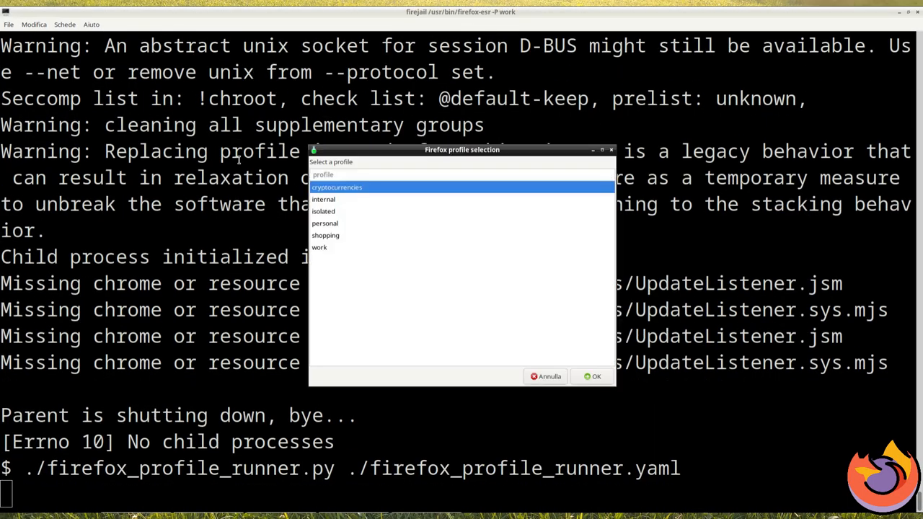
{"action": "left_click", "coordinate": [319, 247]}
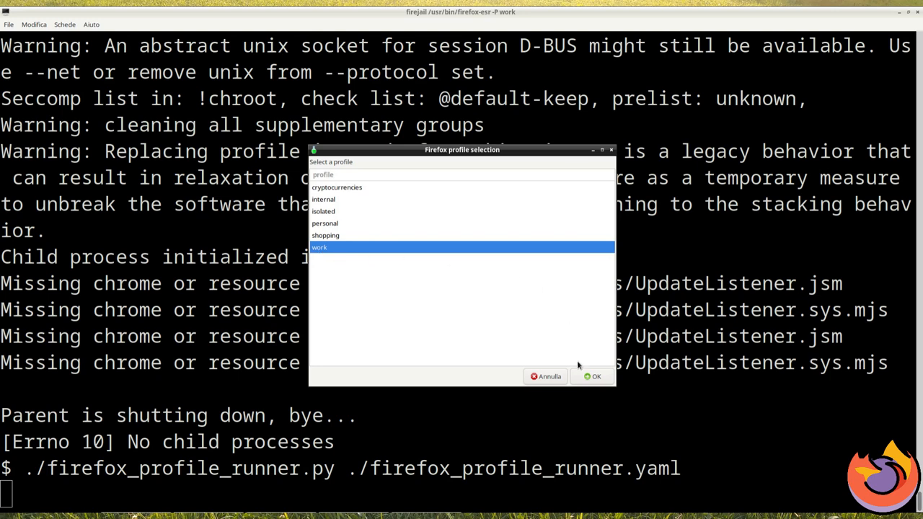
{"action": "left_click", "coordinate": [596, 375]}
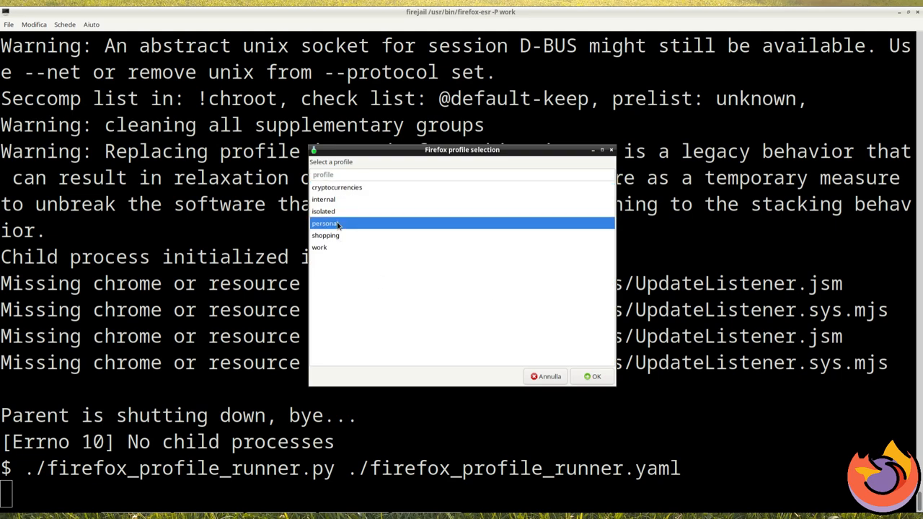
Launch Firefox with the themed personal profile, then close its window
{"action": "left_click", "coordinate": [596, 377]}
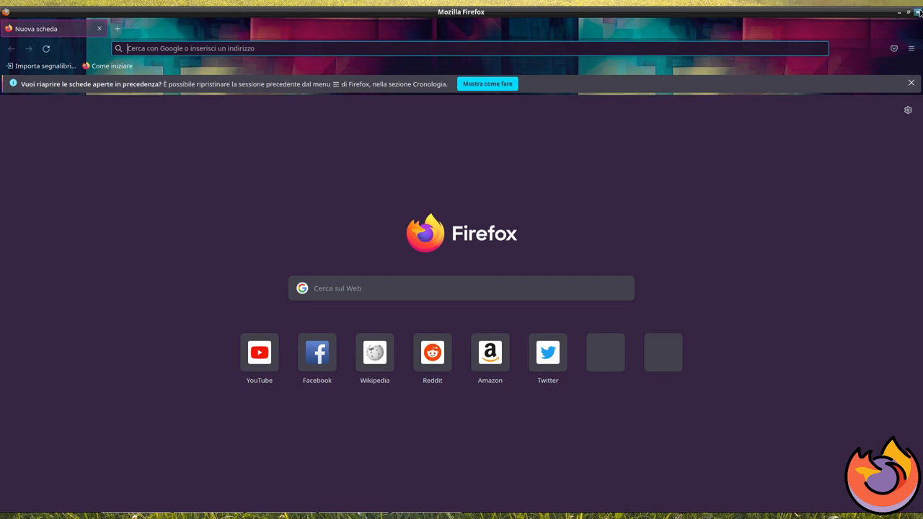
{"action": "left_click", "coordinate": [916, 12]}
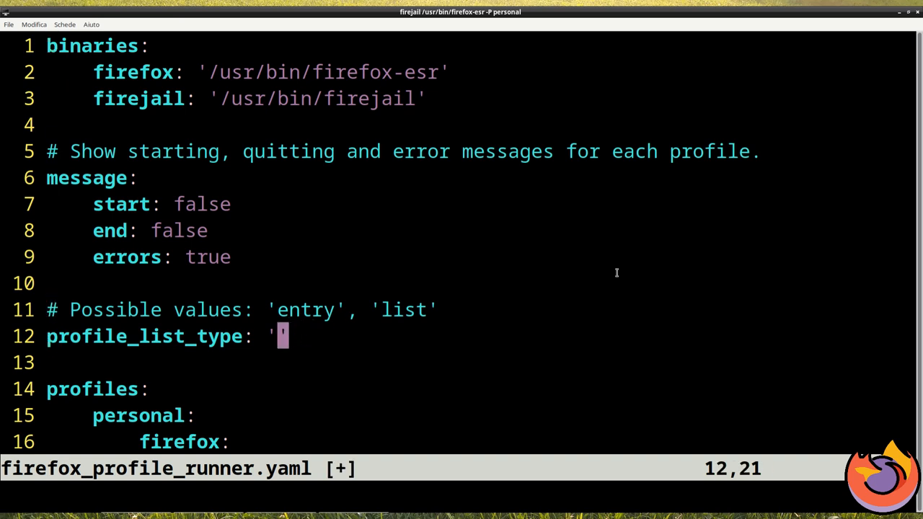
Run the profile runner, cancel its first profile menu, and start the runner again
{"action": "type", "text": "entr"}
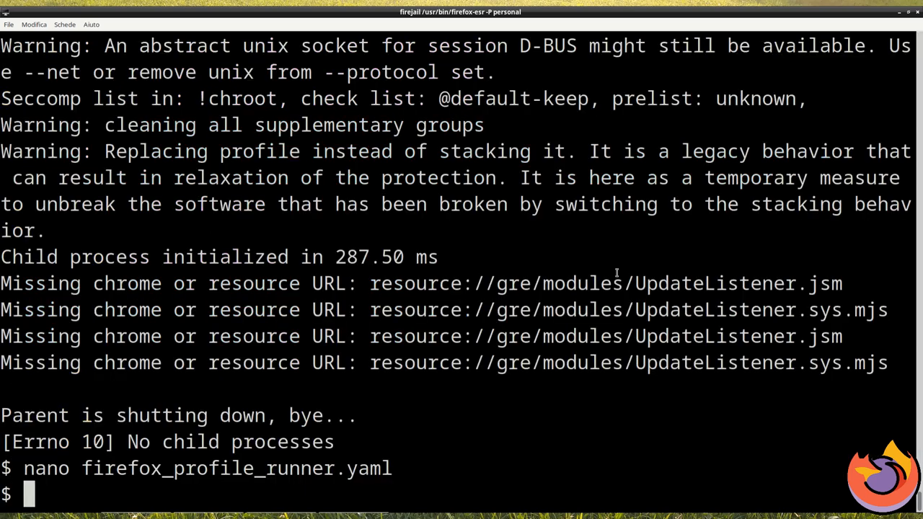
{"action": "type", "text": "./firefox_profile_runner.py ./firefox_profile_runner.yaml"}
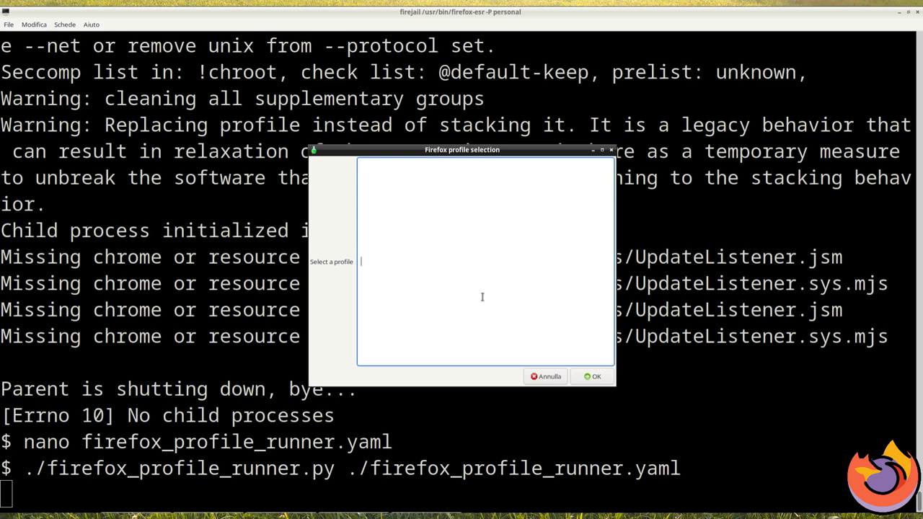
{"action": "type", "text": "p"}
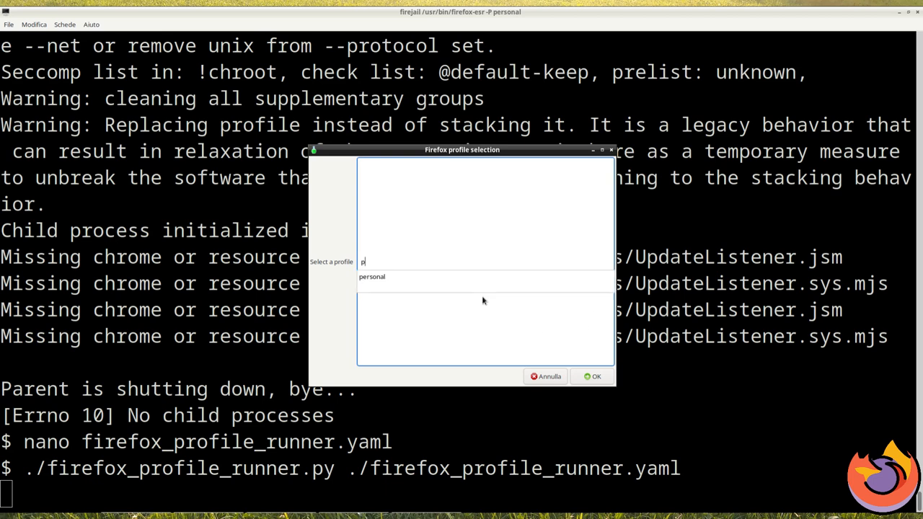
{"action": "key", "text": "BackSpace"}
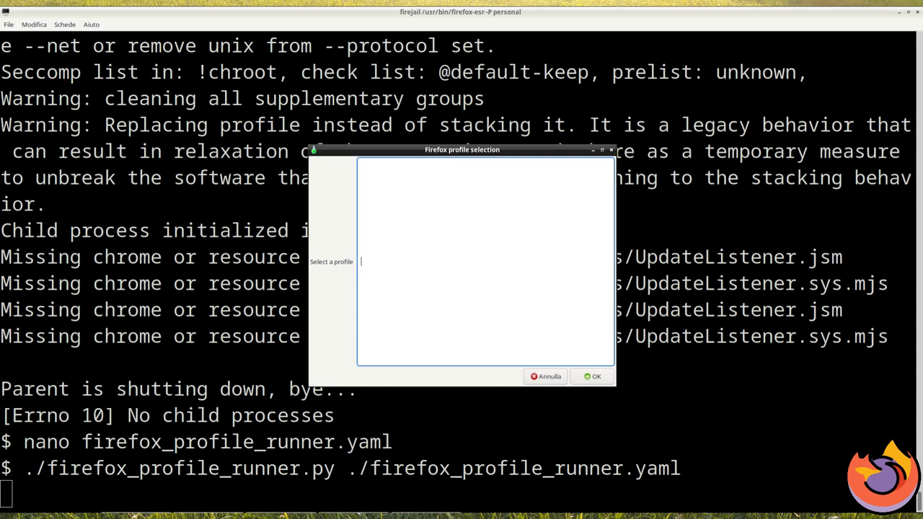
{"action": "type", "text": "c"}
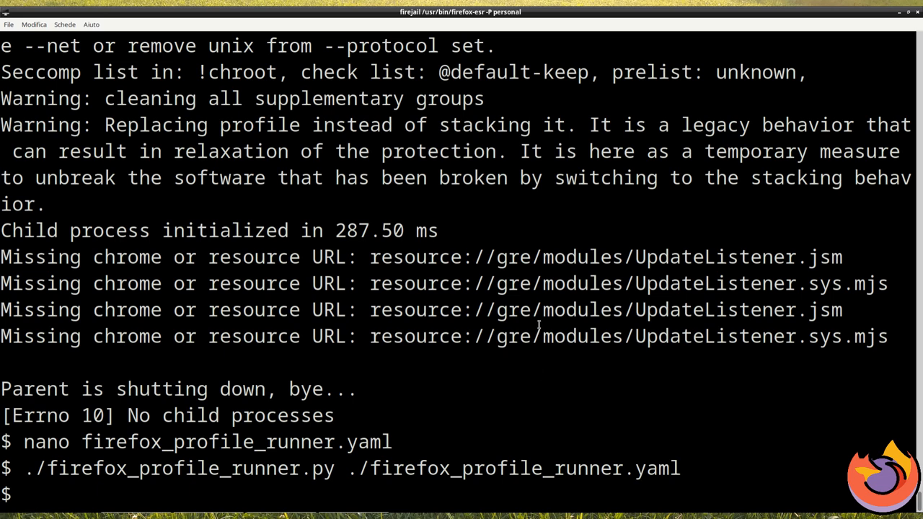
{"action": "key", "text": "Return"}
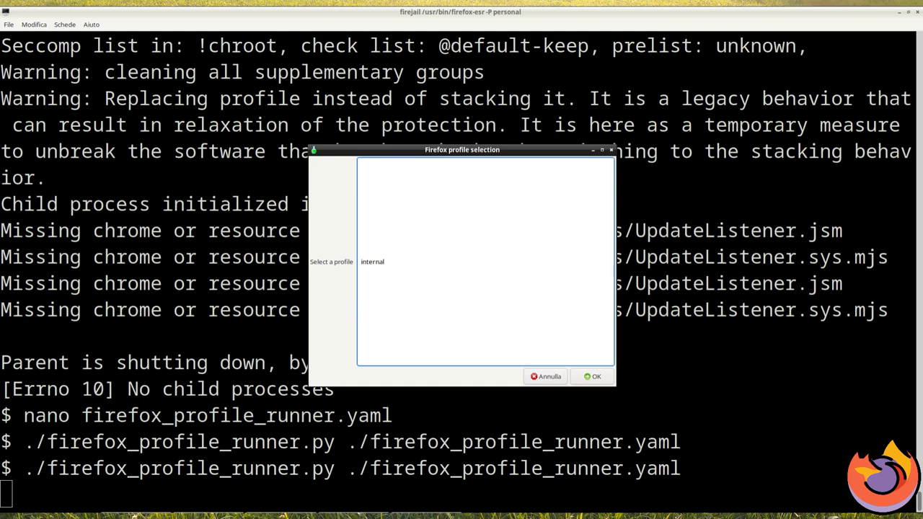
Launch the internal sandbox and create a Firefox profile named 'internal'
{"action": "left_click", "coordinate": [596, 375]}
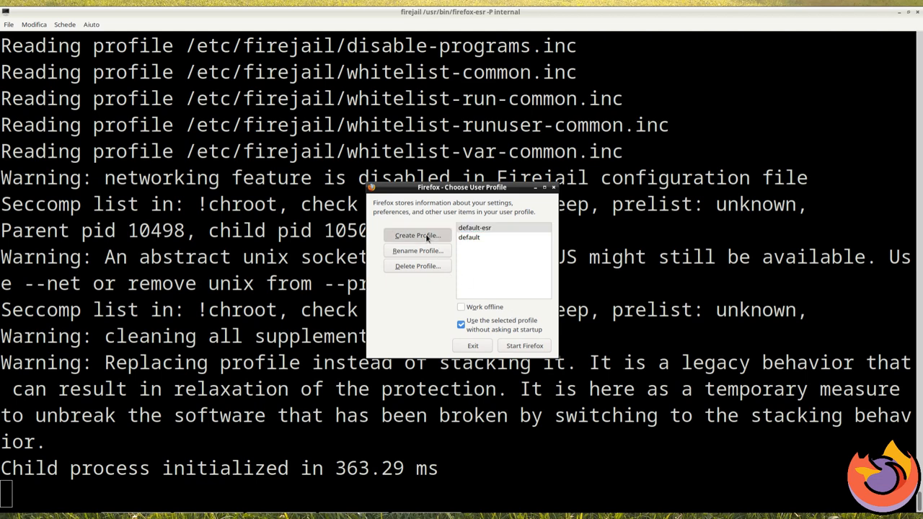
{"action": "left_click", "coordinate": [417, 235]}
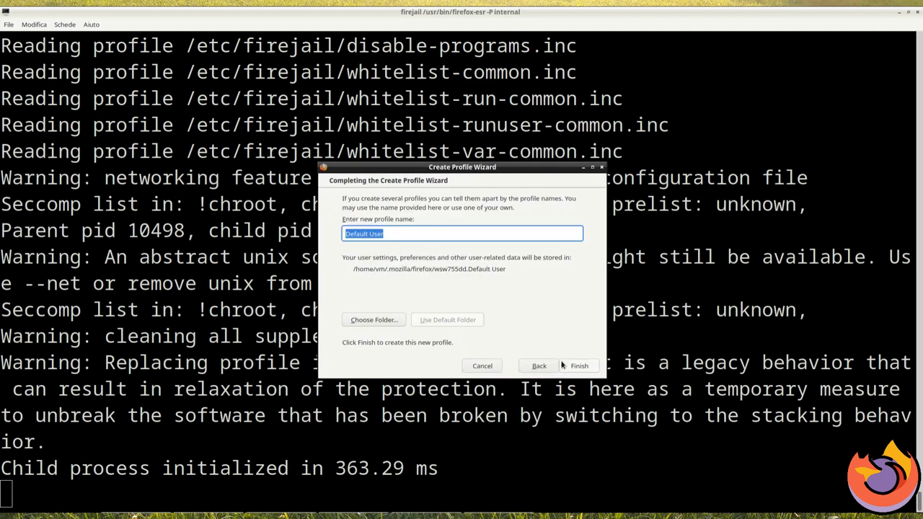
{"action": "type", "text": "inte"}
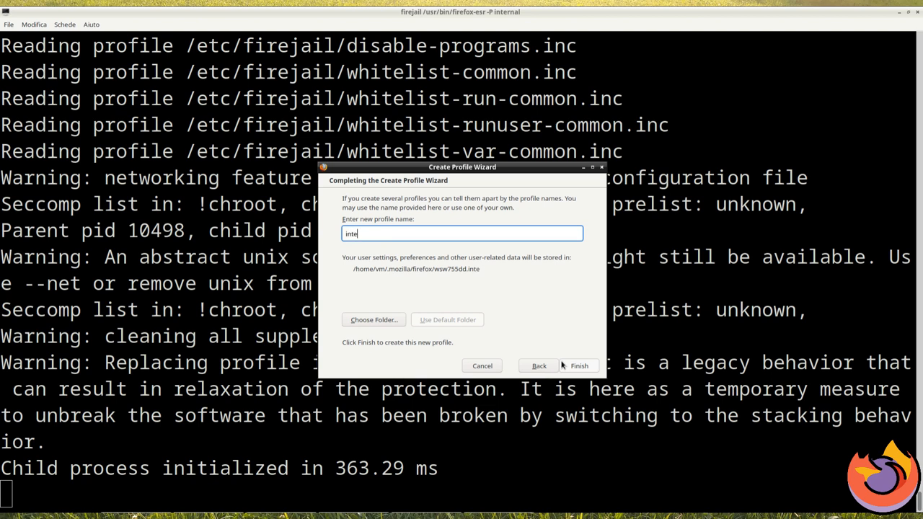
{"action": "type", "text": "rnal"}
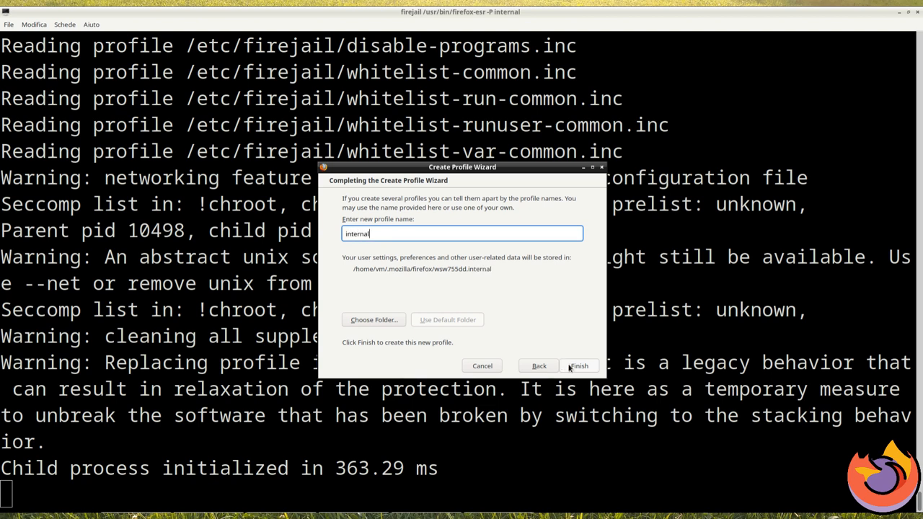
{"action": "left_click", "coordinate": [578, 365]}
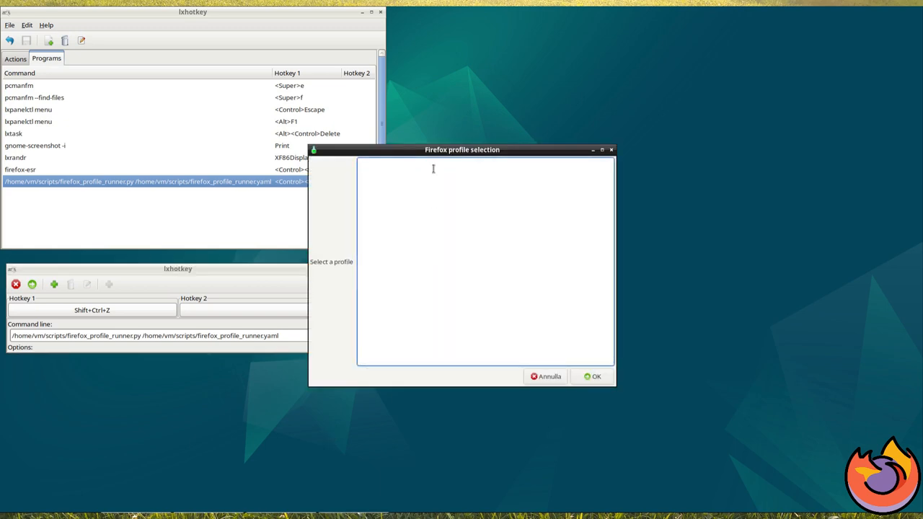
Pick the personal profile from the Shift+Ctrl+Z yad chooser and start searching in Firefox
{"action": "type", "text": "w"}
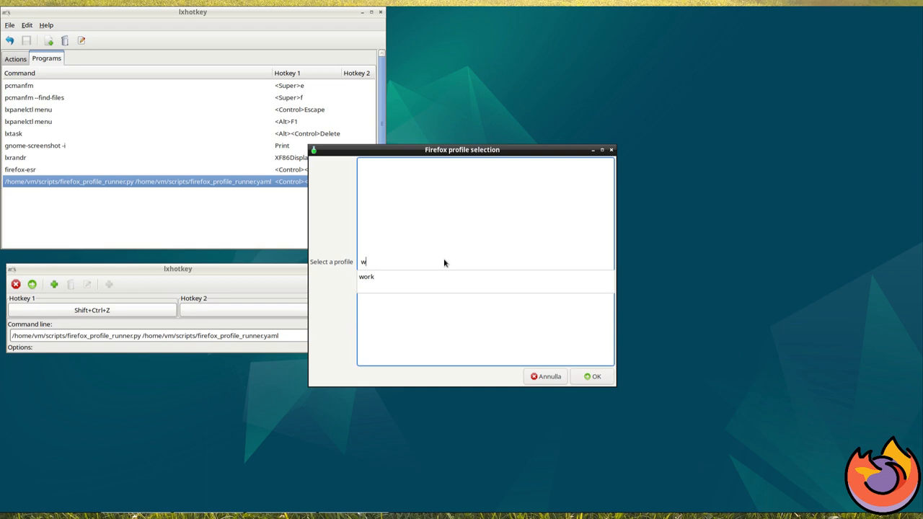
{"action": "type", "text": "p"}
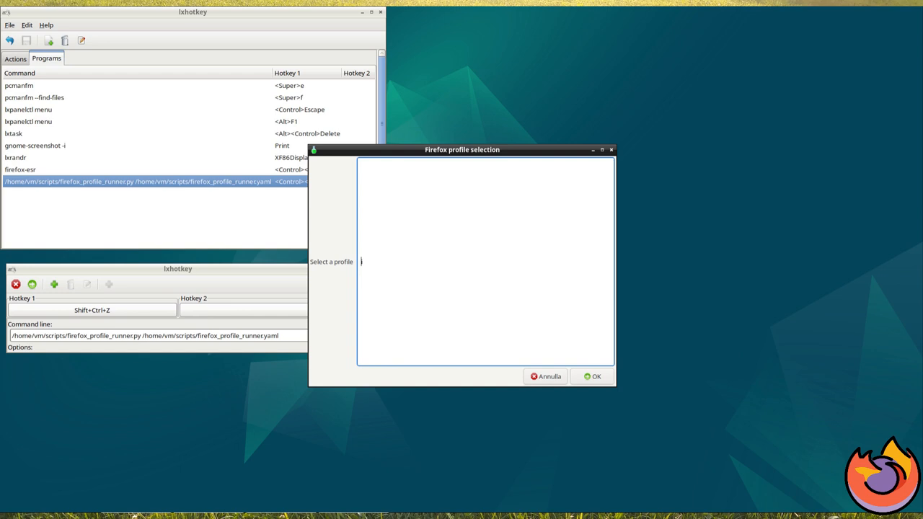
{"action": "type", "text": "p"}
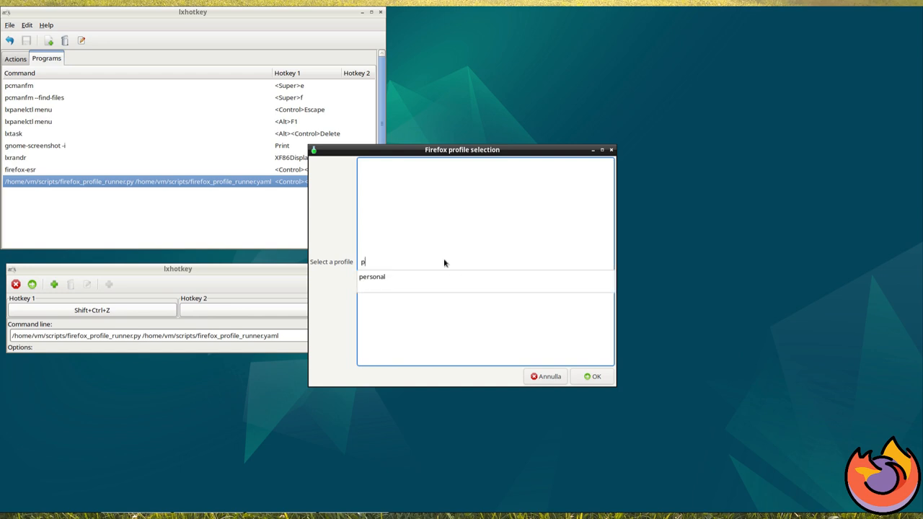
{"action": "left_click", "coordinate": [591, 375]}
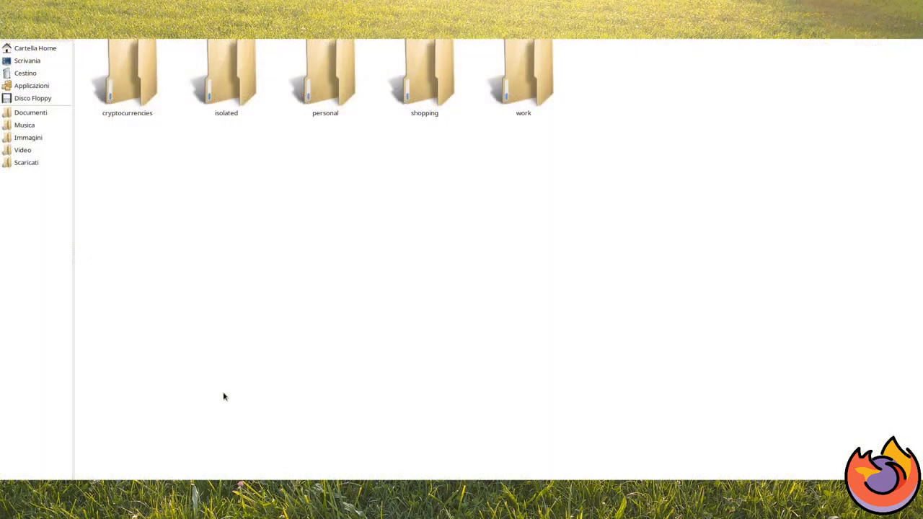
{"action": "left_click", "coordinate": [880, 472]}
{"action": "type", "text": "bitcoi"}
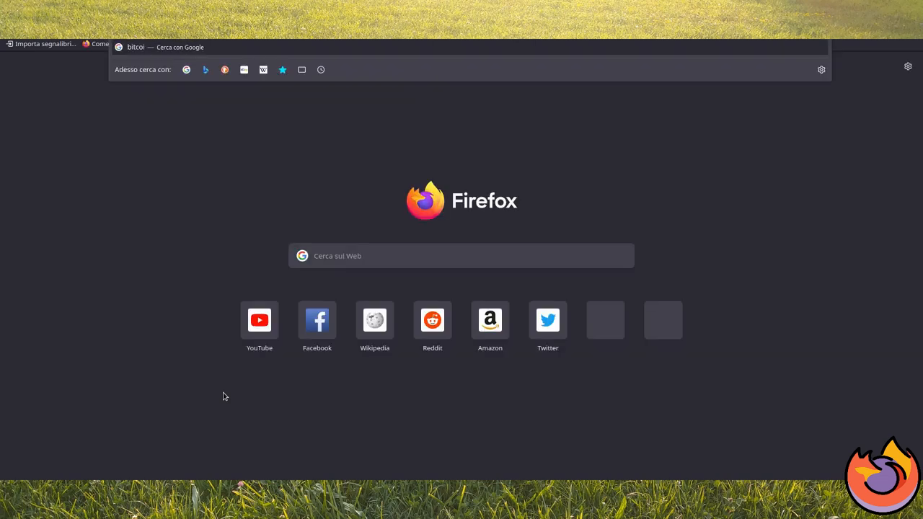
Search 'bitcoin whitepaper', reject Google cookies, and open the bitcoin.org whitepaper
{"action": "type", "text": "whitepaper"}
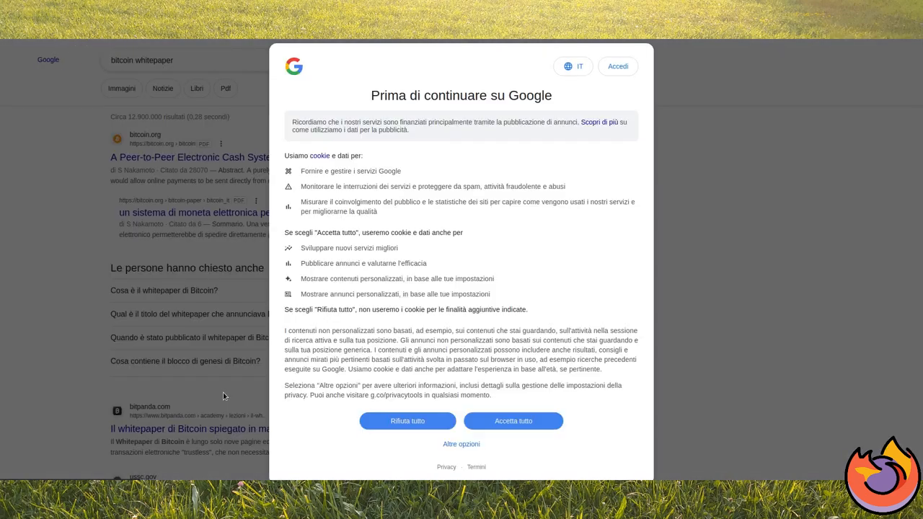
{"action": "left_click", "coordinate": [513, 420]}
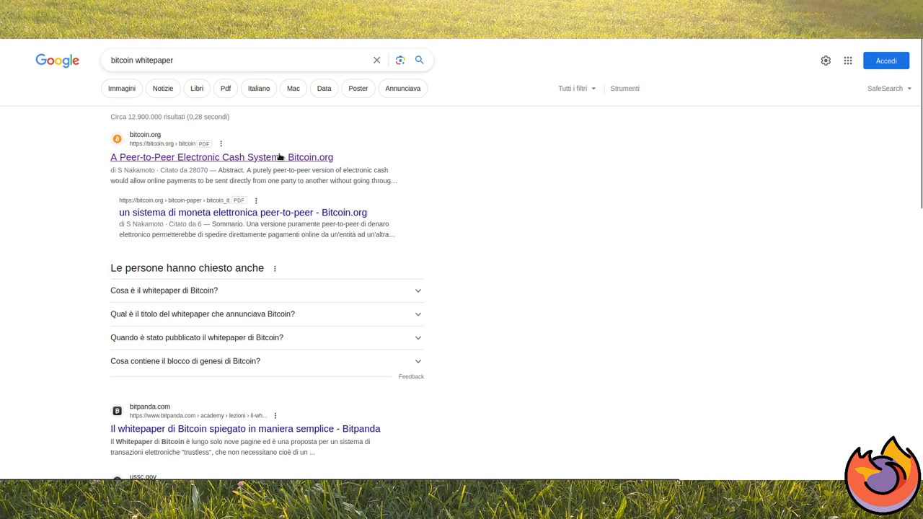
{"action": "left_click", "coordinate": [196, 156]}
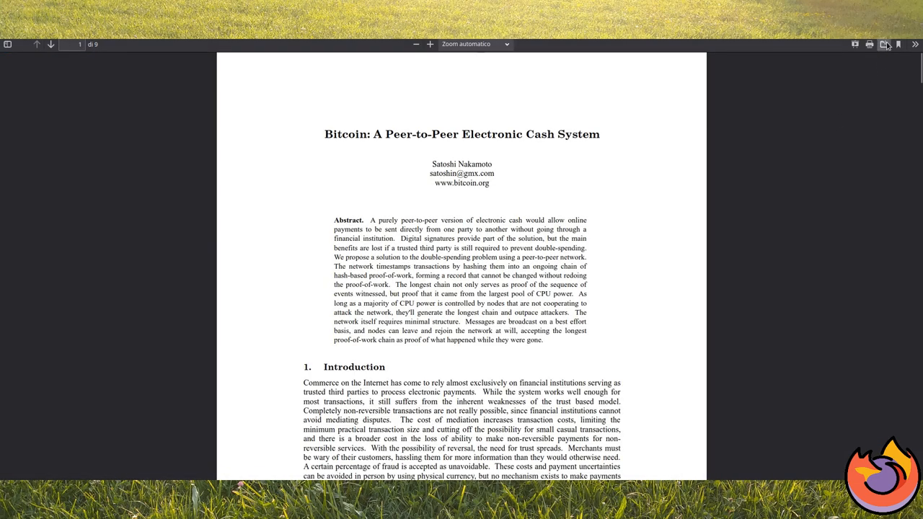
Save the whitepaper PDF as bitcoin.pdf in the Download folder
{"action": "left_click", "coordinate": [883, 44]}
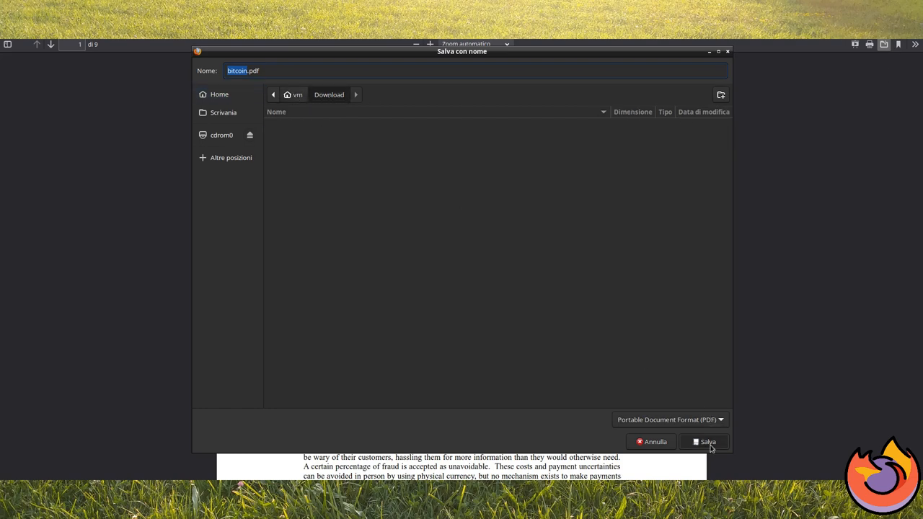
{"action": "left_click", "coordinate": [704, 441]}
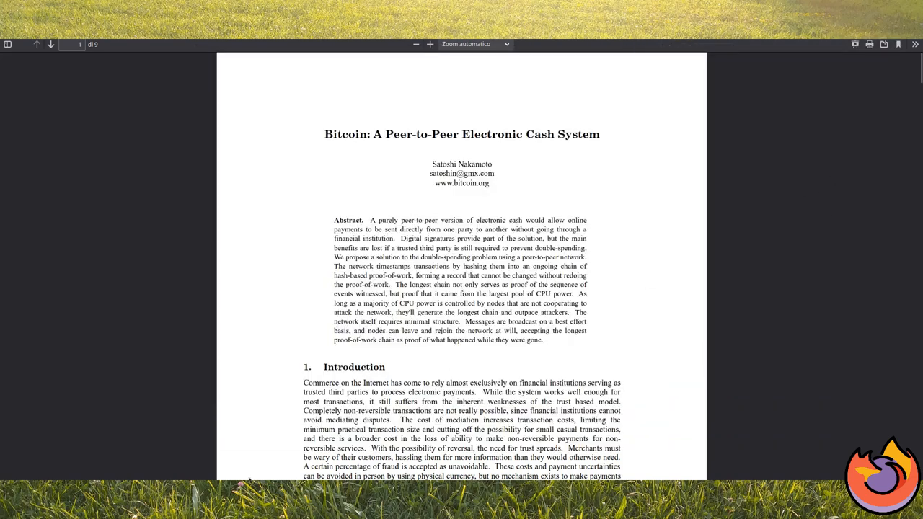
{"action": "right_click", "coordinate": [126, 69]}
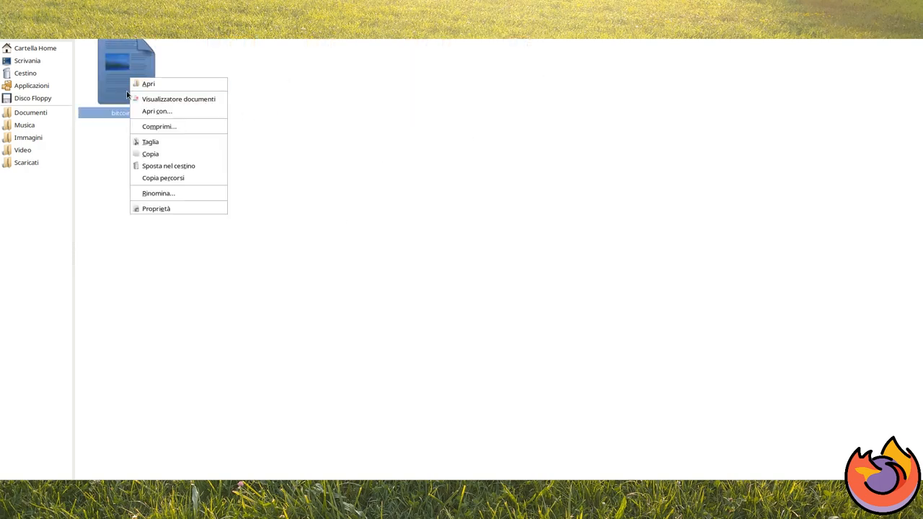
Open bitcoin.pdf with Apri from the PCManFM context menu
{"action": "left_click", "coordinate": [148, 84]}
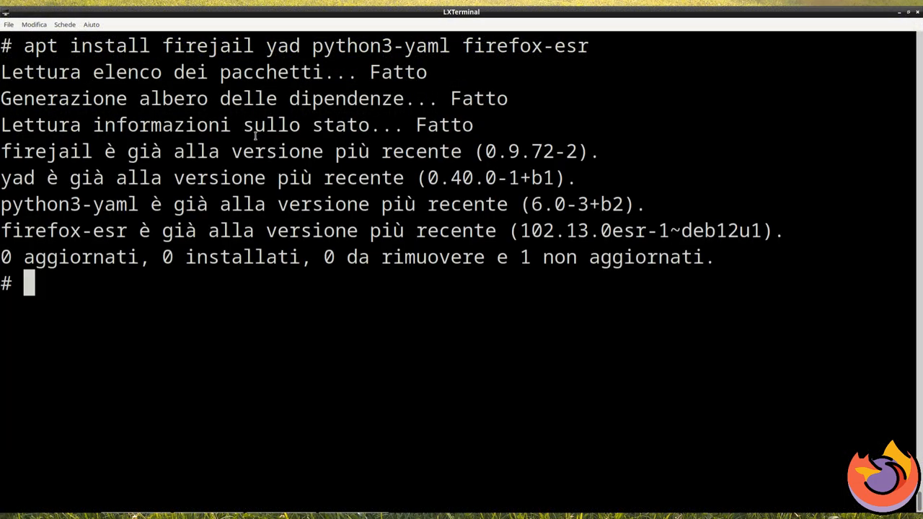
Install python3-fpyutils with python3-atomicwrites, then run pip3 install --break-system-packages --user yad
{"action": "double_click", "coordinate": [38, 45]}
{"action": "type", "text": "apt install python3-fpyutils"}
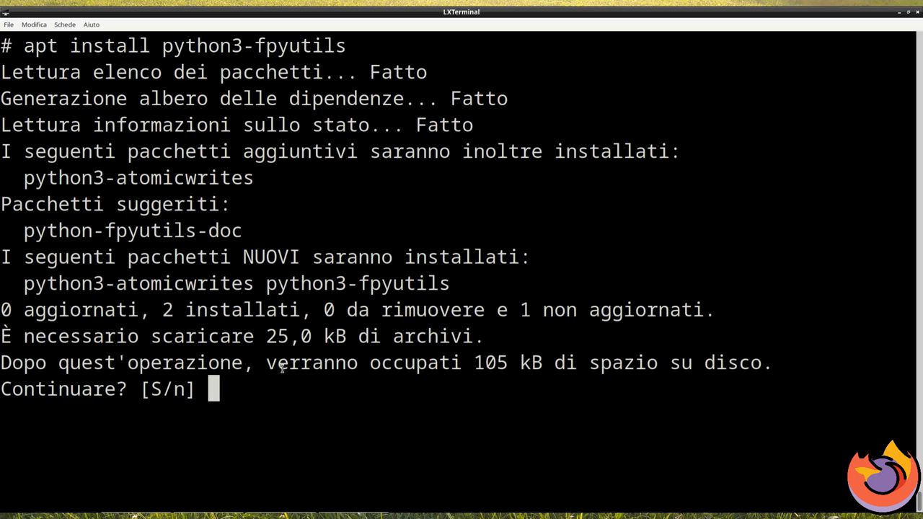
{"action": "key", "text": "Return"}
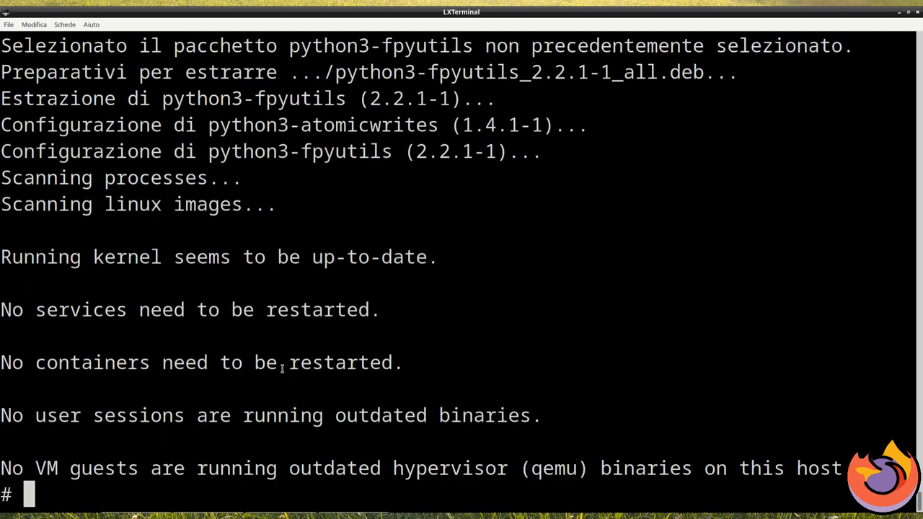
{"action": "type", "text": "pip3 install --break-system-packages --user yad"}
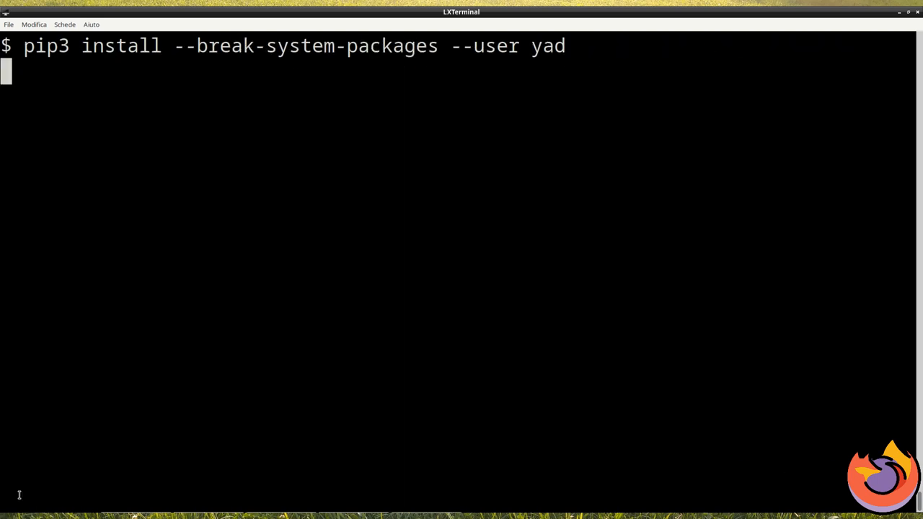